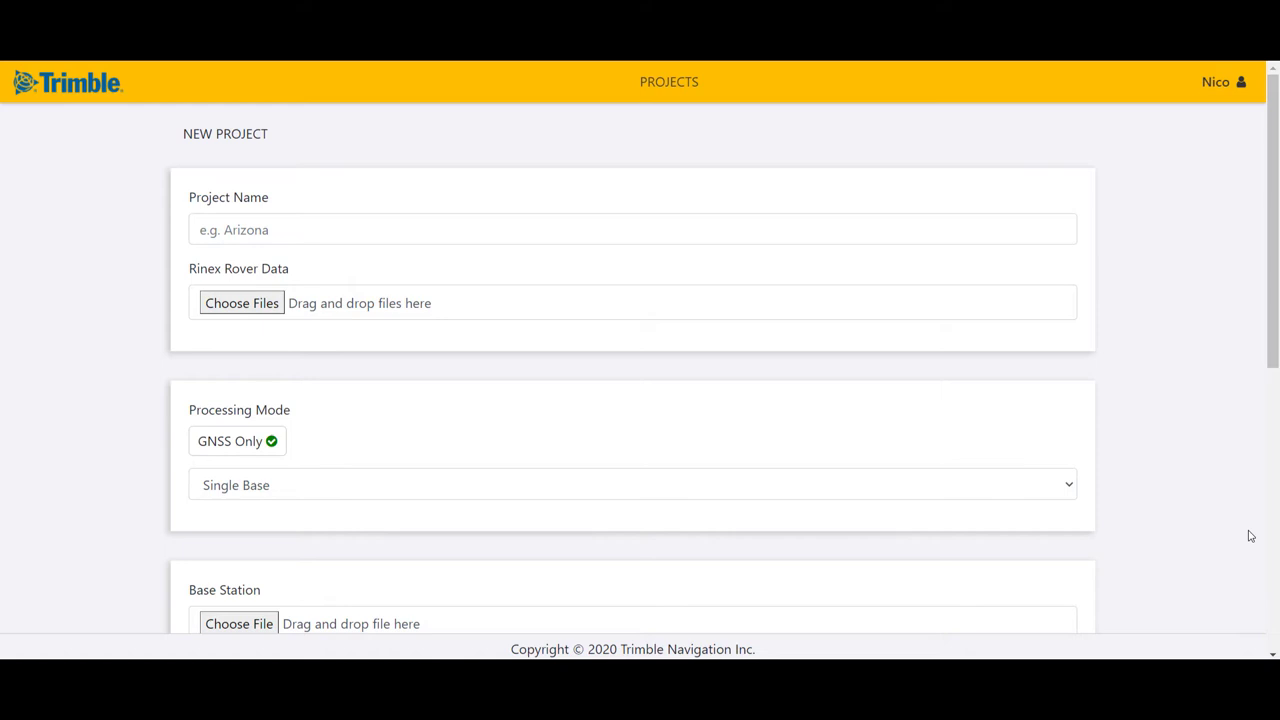
mouse_move(652, 564)
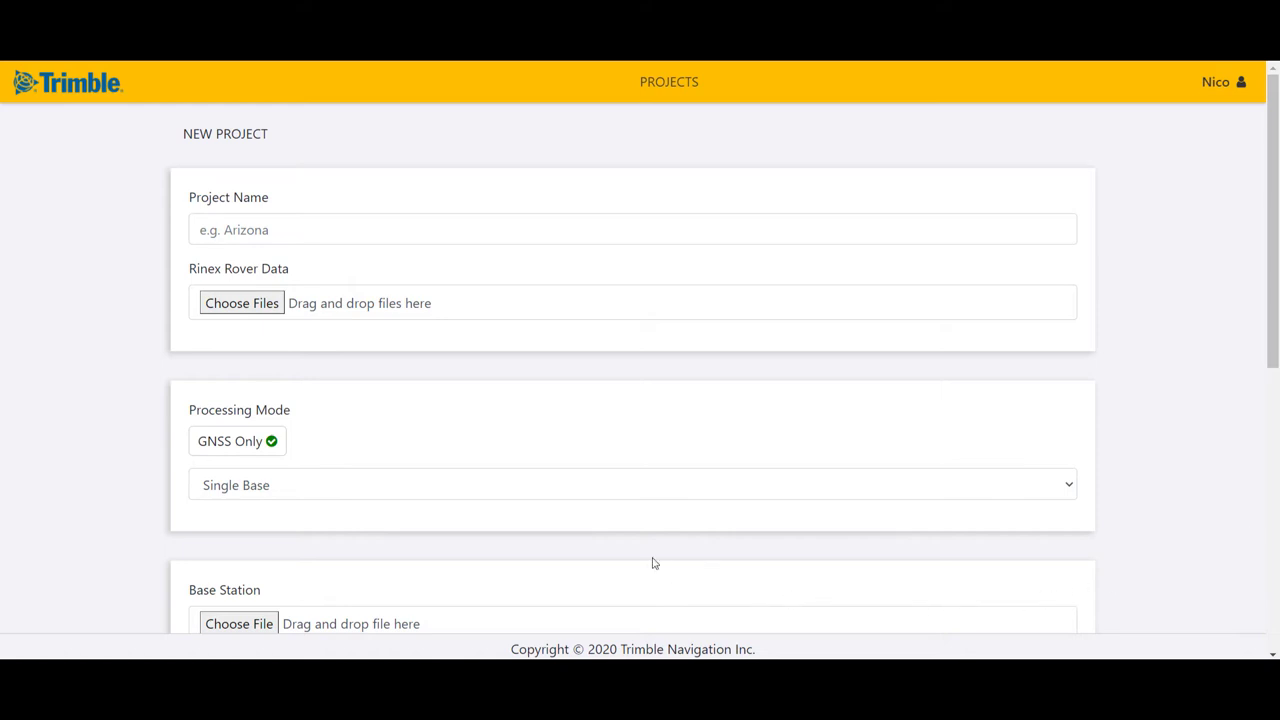
- Switch the processing mode from Single Base to SmartBase and reveal its CORS coverage note
click(632, 484)
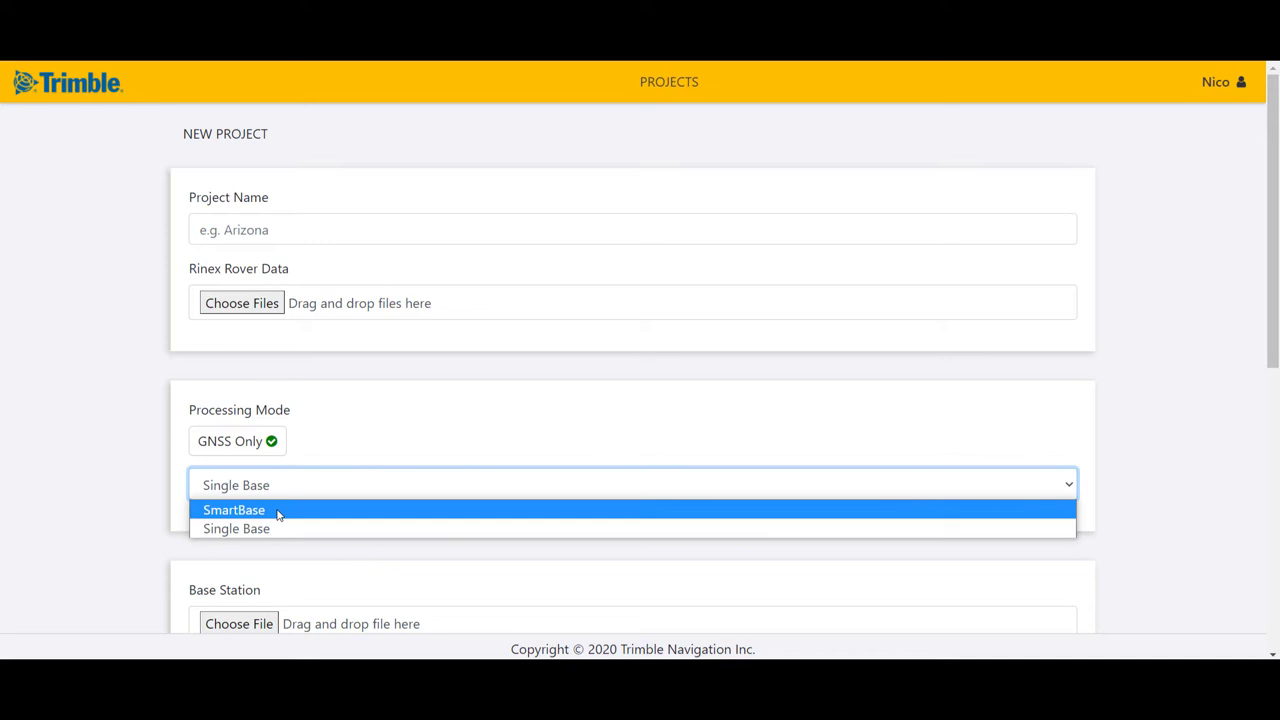
click(234, 510)
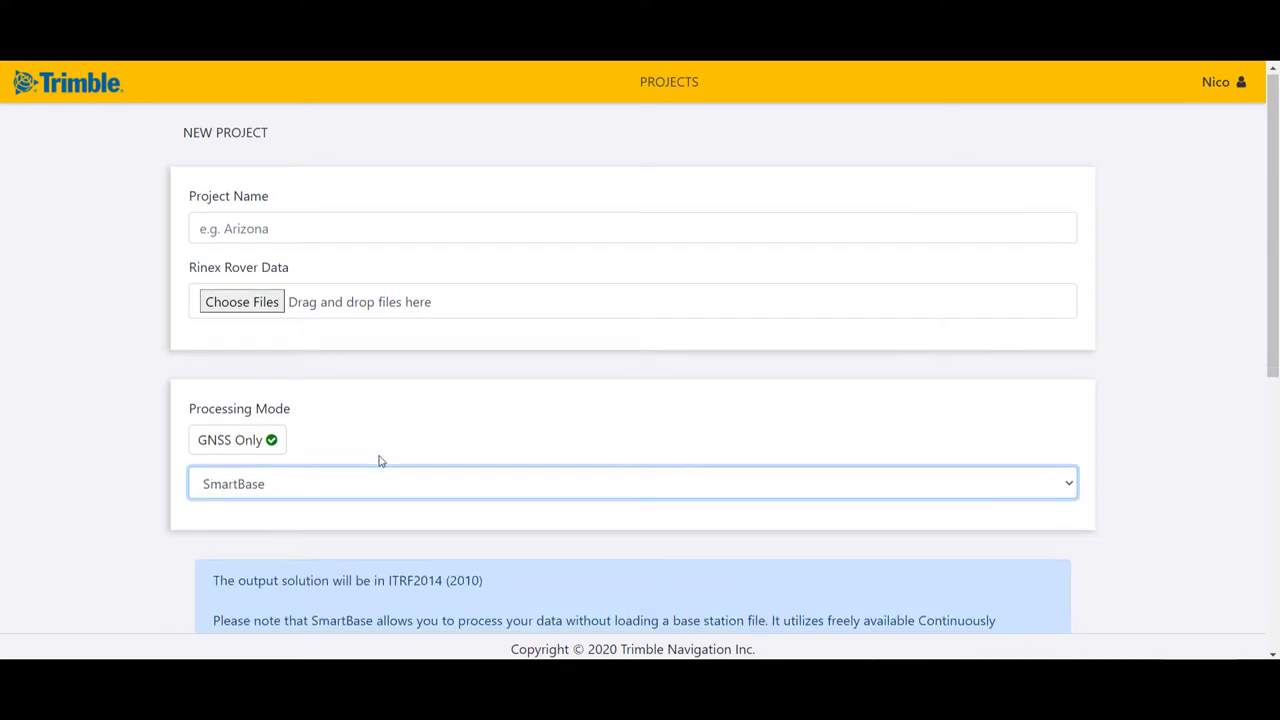
scroll(down, 3)
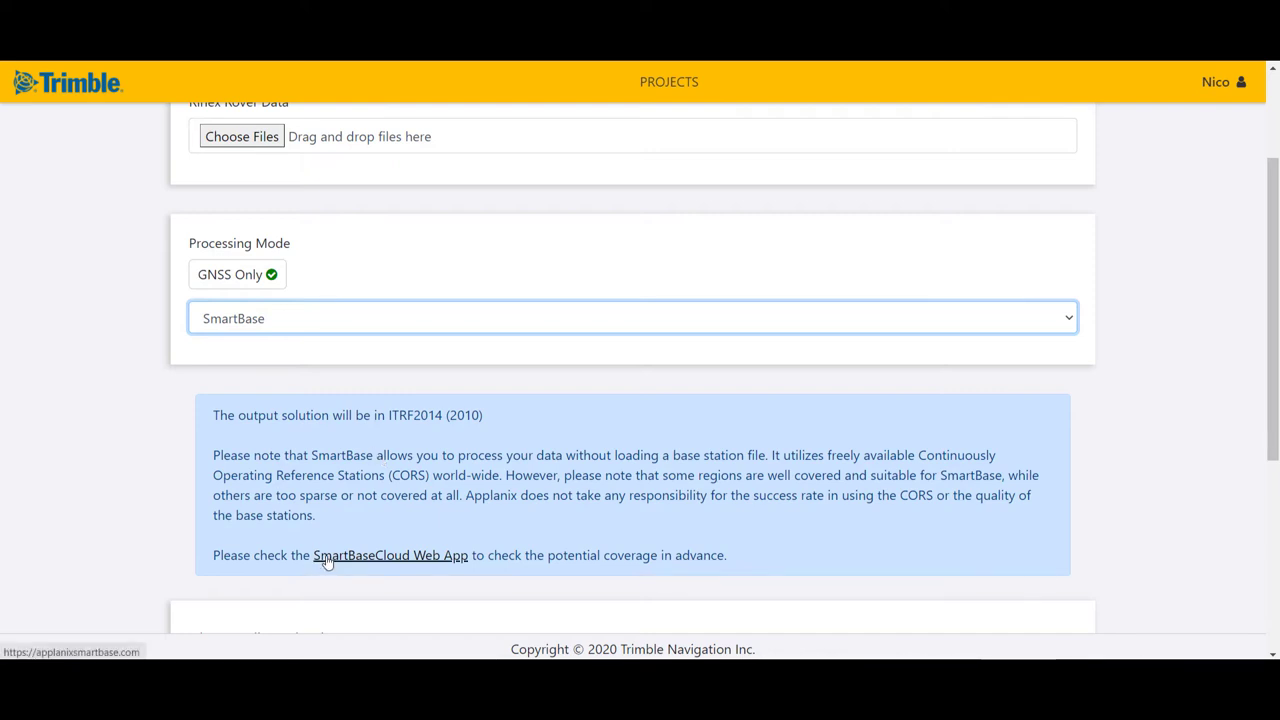
- Follow the note's SmartBaseCloud Web App link to the SmartBase welcome page
click(390, 556)
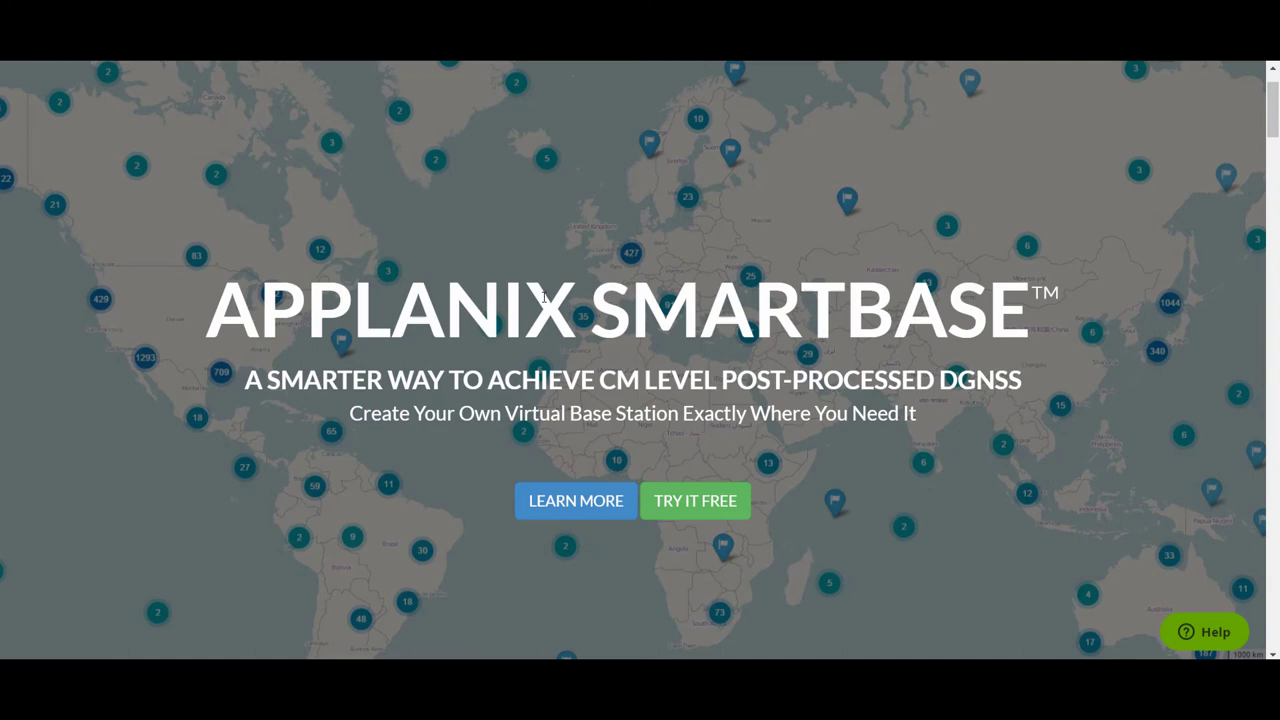
mouse_move(578, 368)
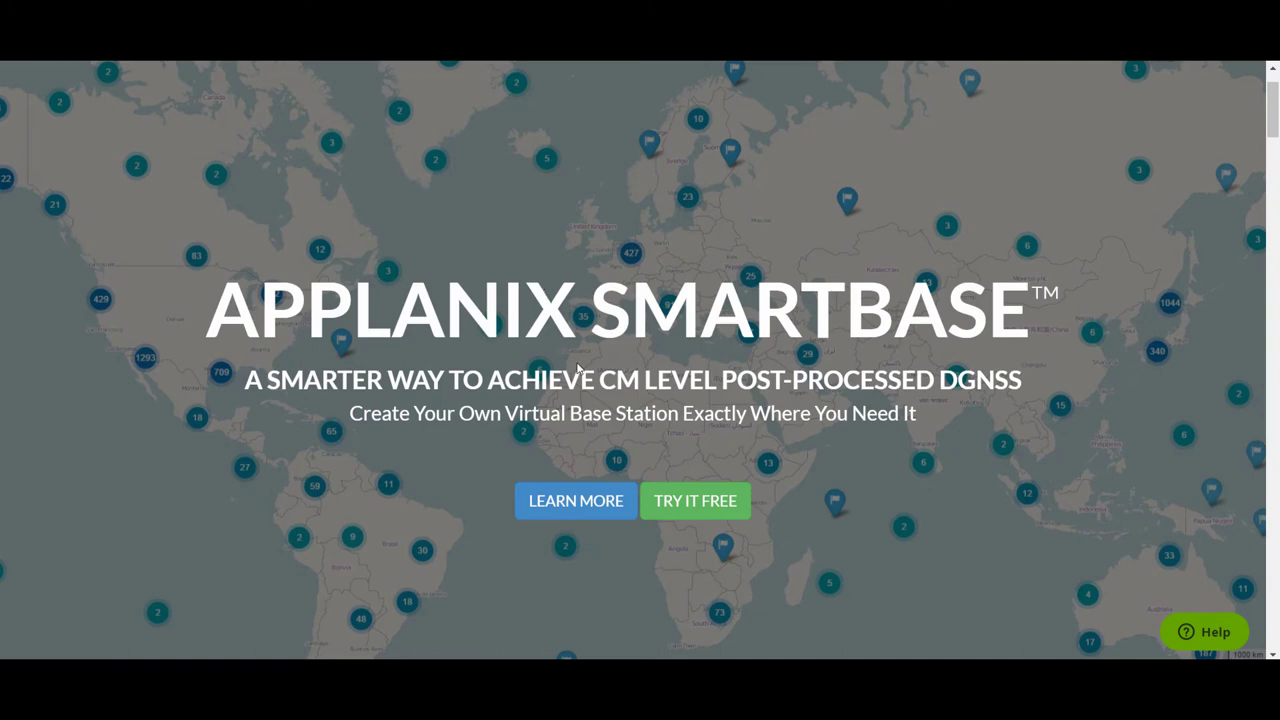
mouse_move(712, 504)
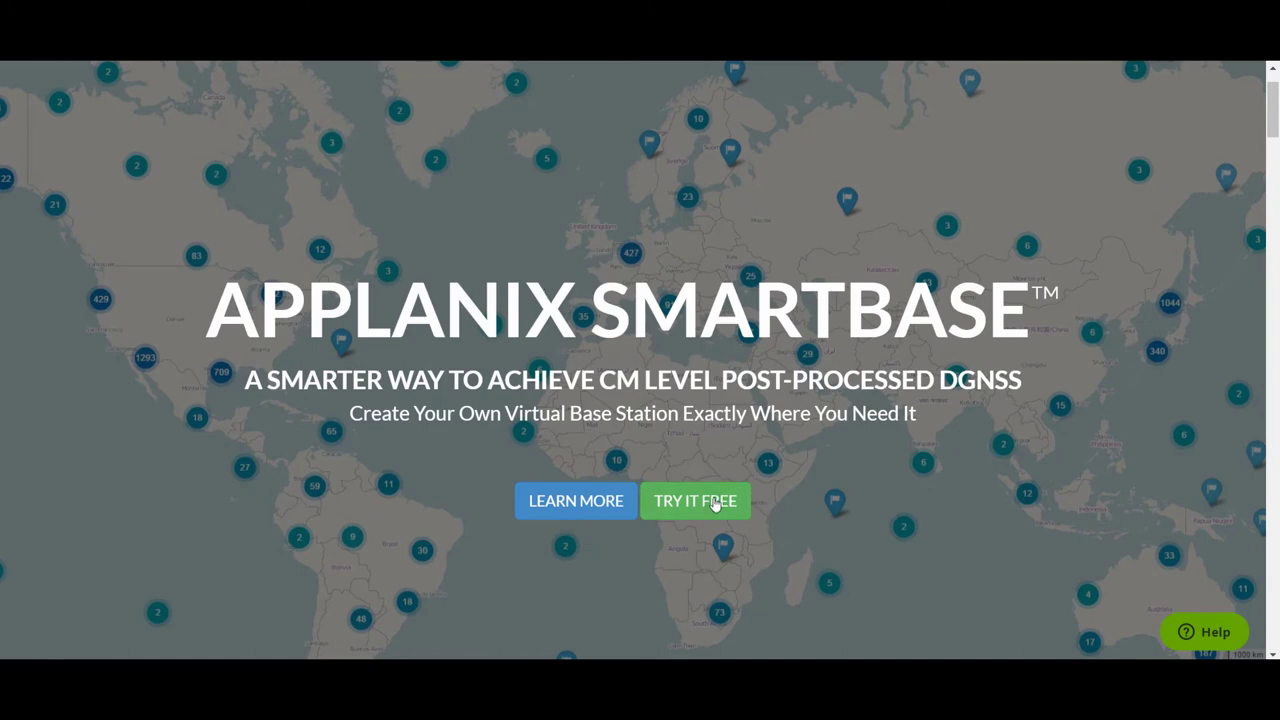
mouse_move(696, 500)
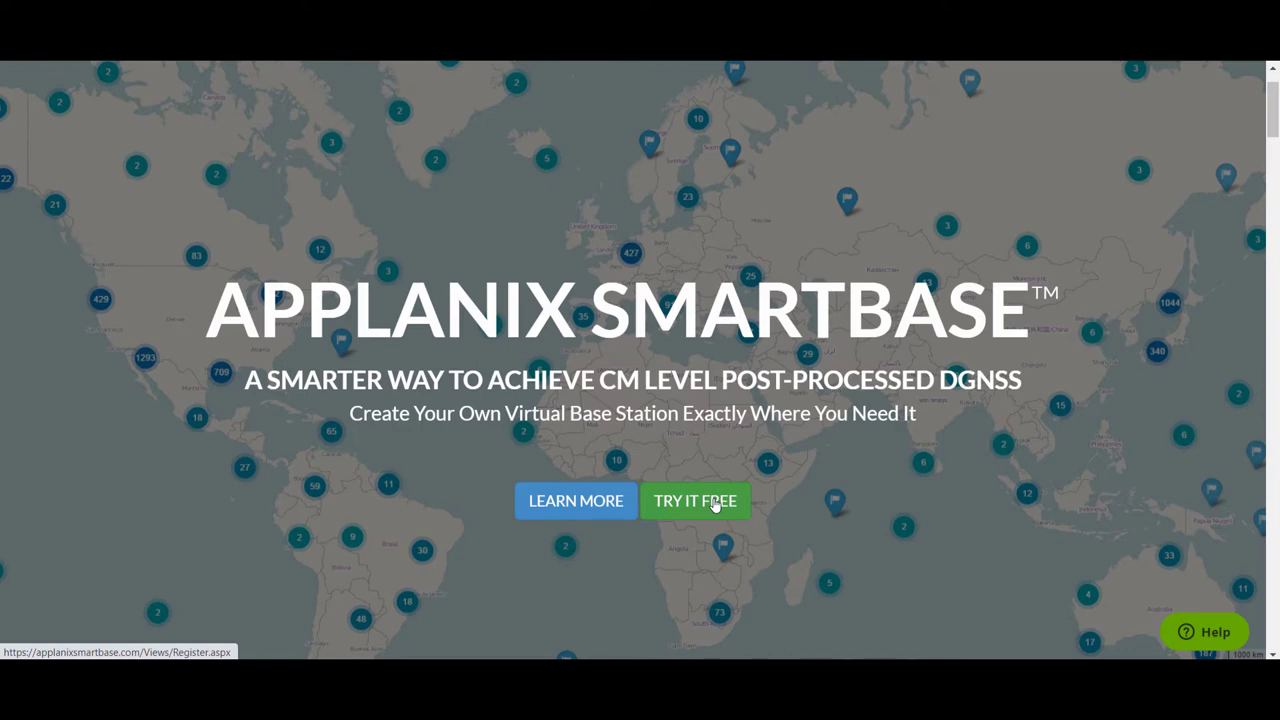
scroll(down, 3)
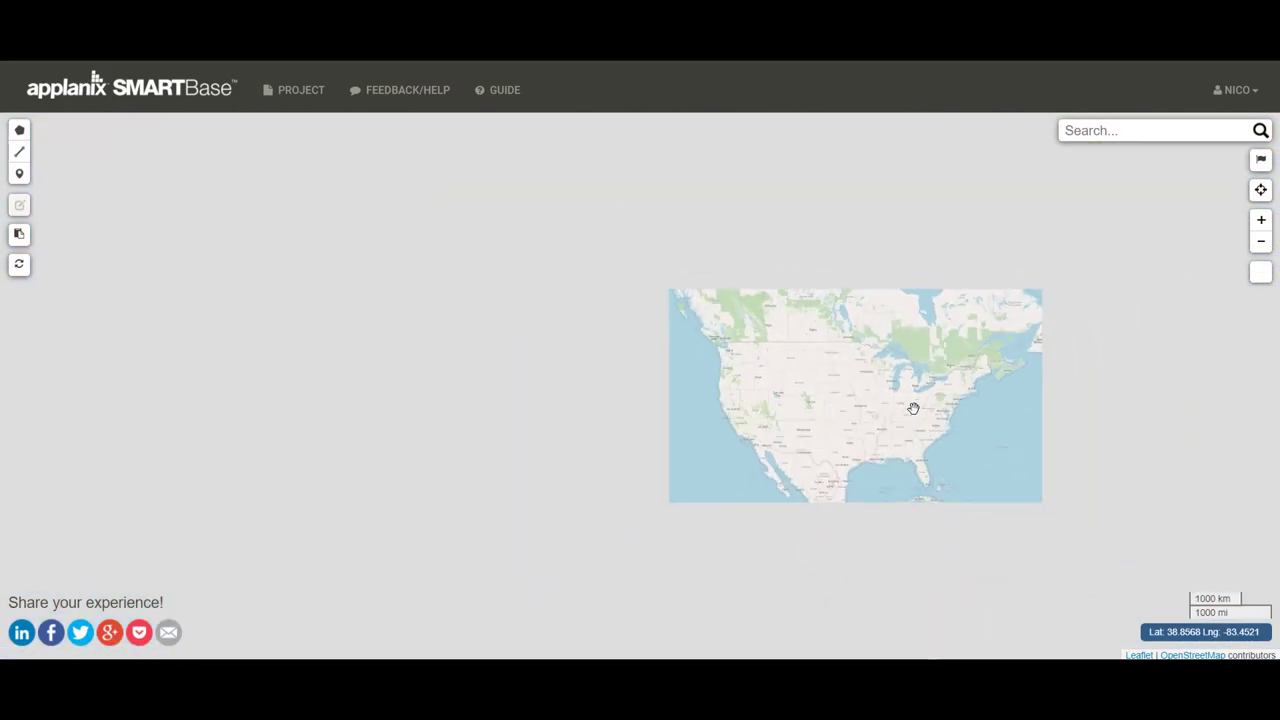
mouse_move(722, 396)
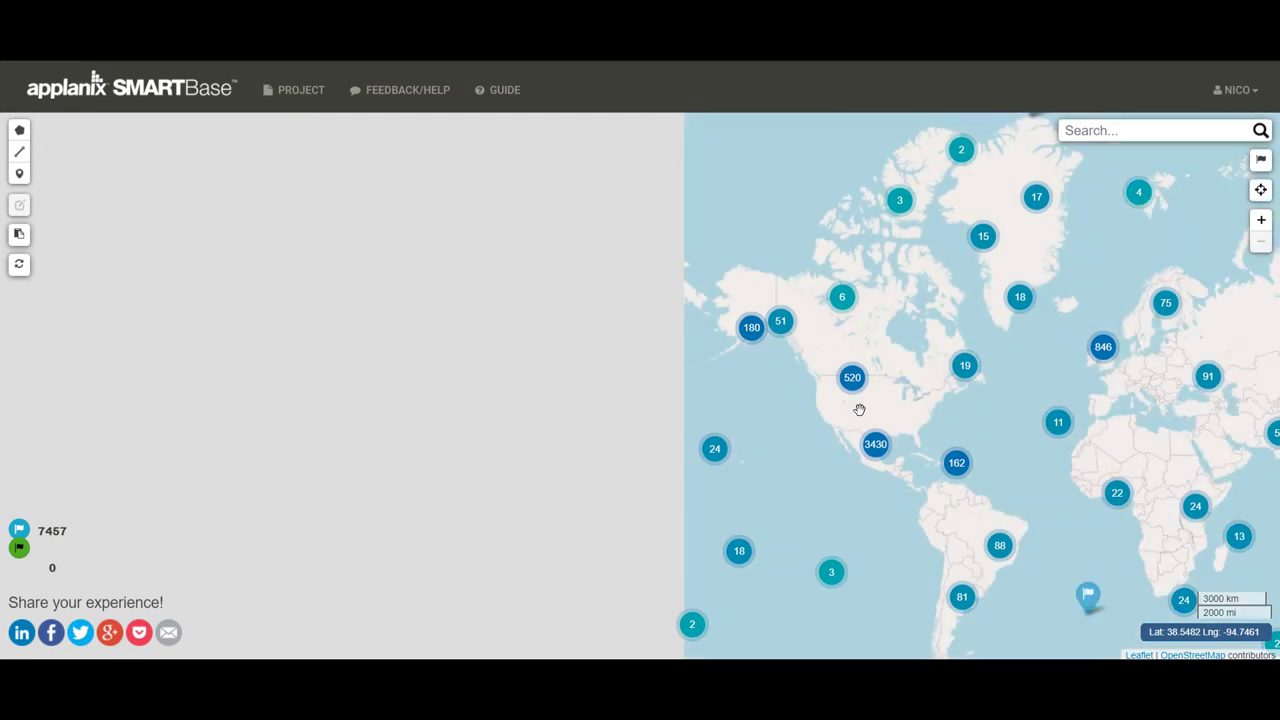
mouse_move(904, 412)
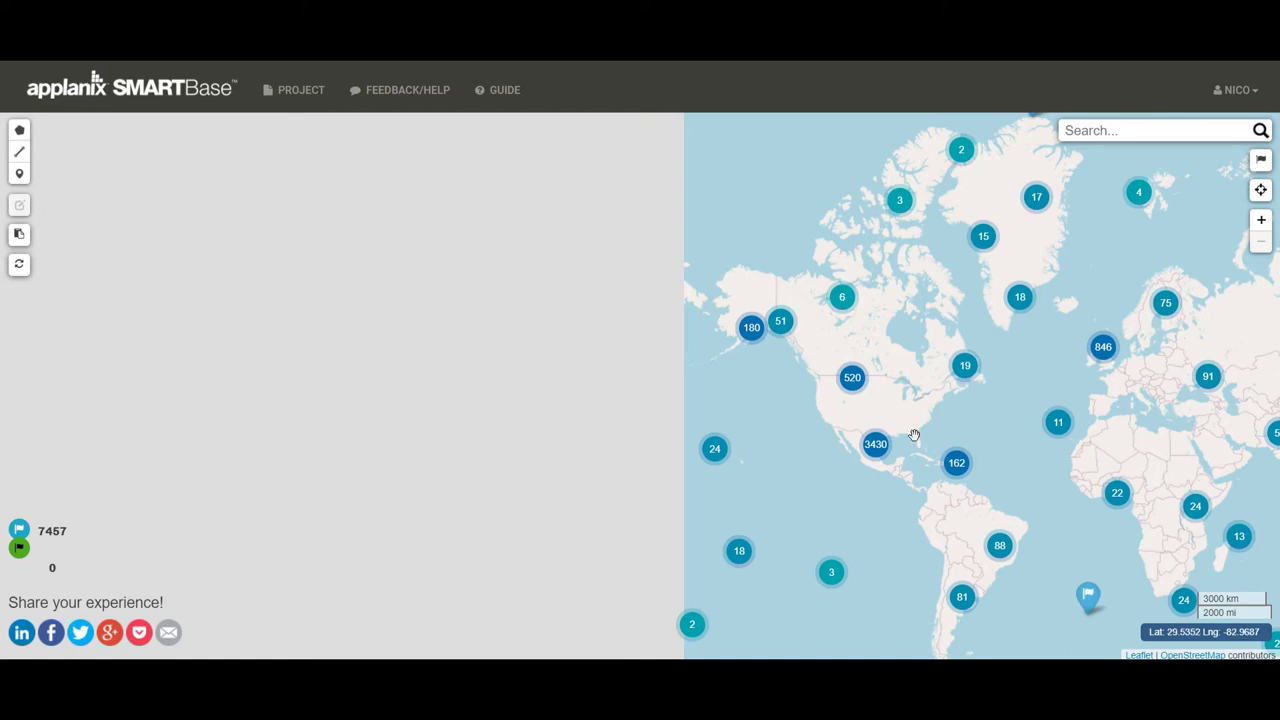
mouse_move(848, 420)
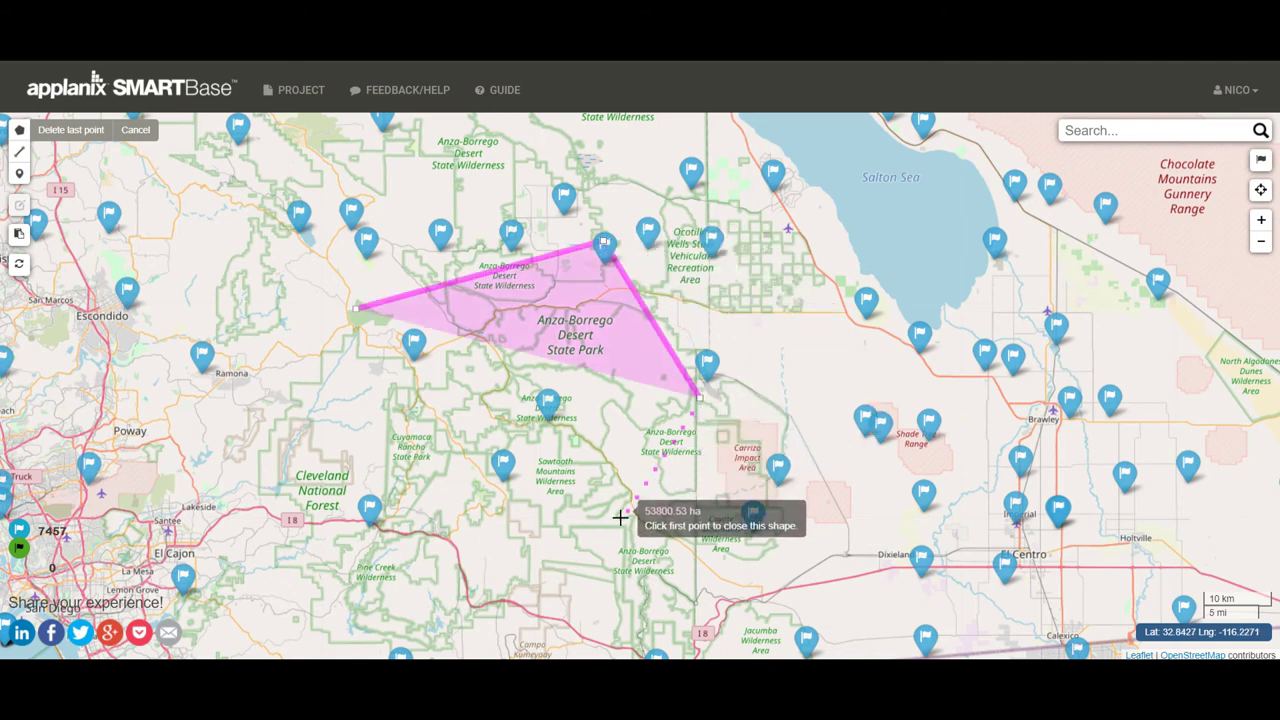
- Close the coverage polygon around Anza-Borrego and request a SmartBase preview for it
click(620, 516)
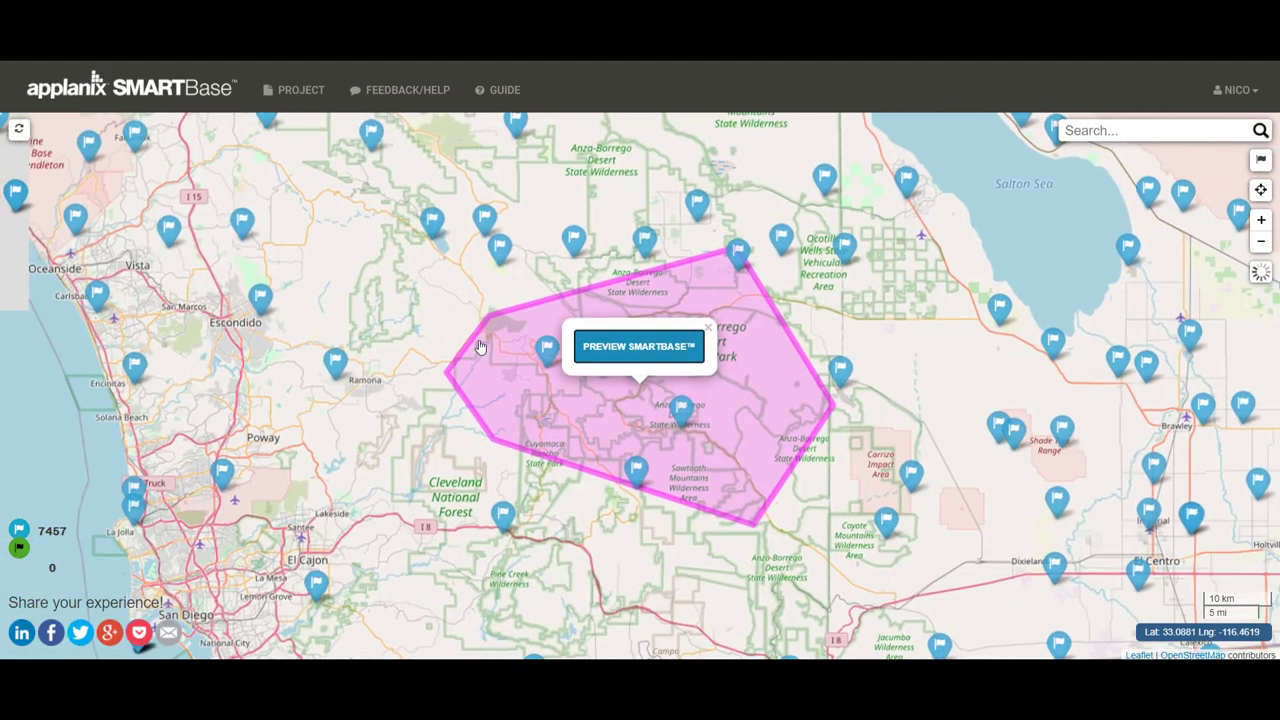
click(638, 346)
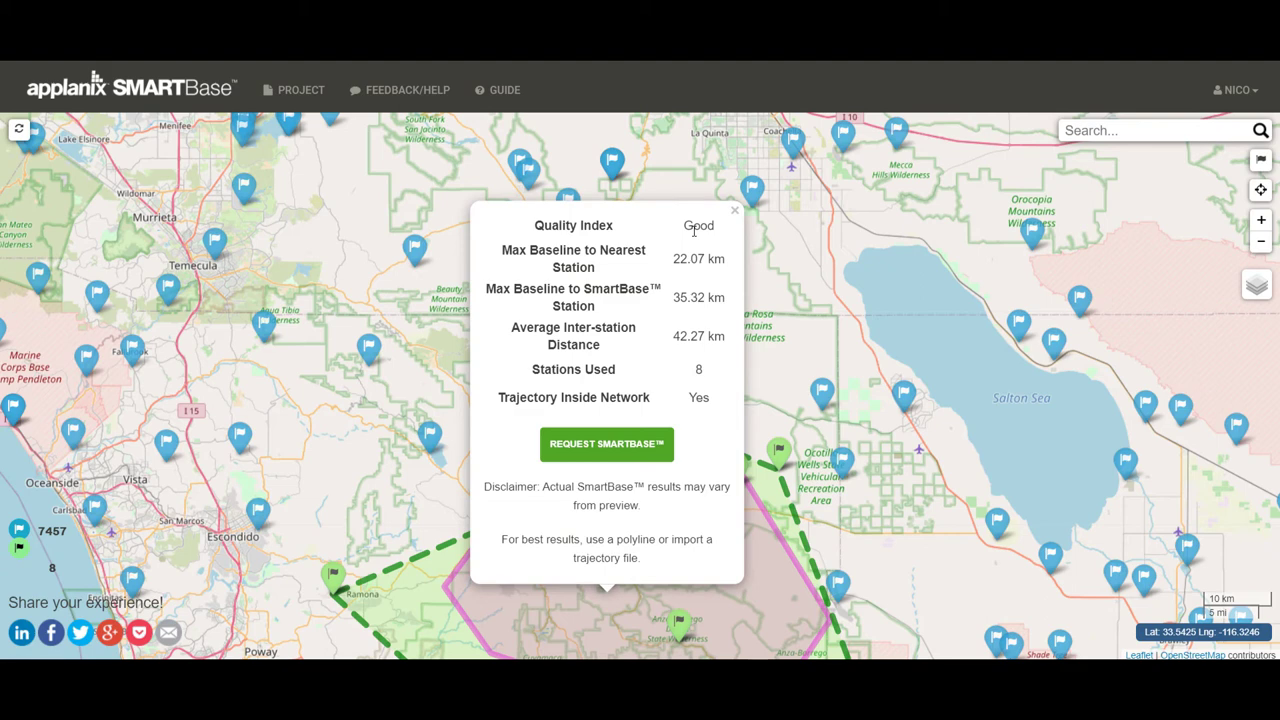
- Review the preview popup: Good quality, 8 stations, 22.07 km to nearest station
click(606, 444)
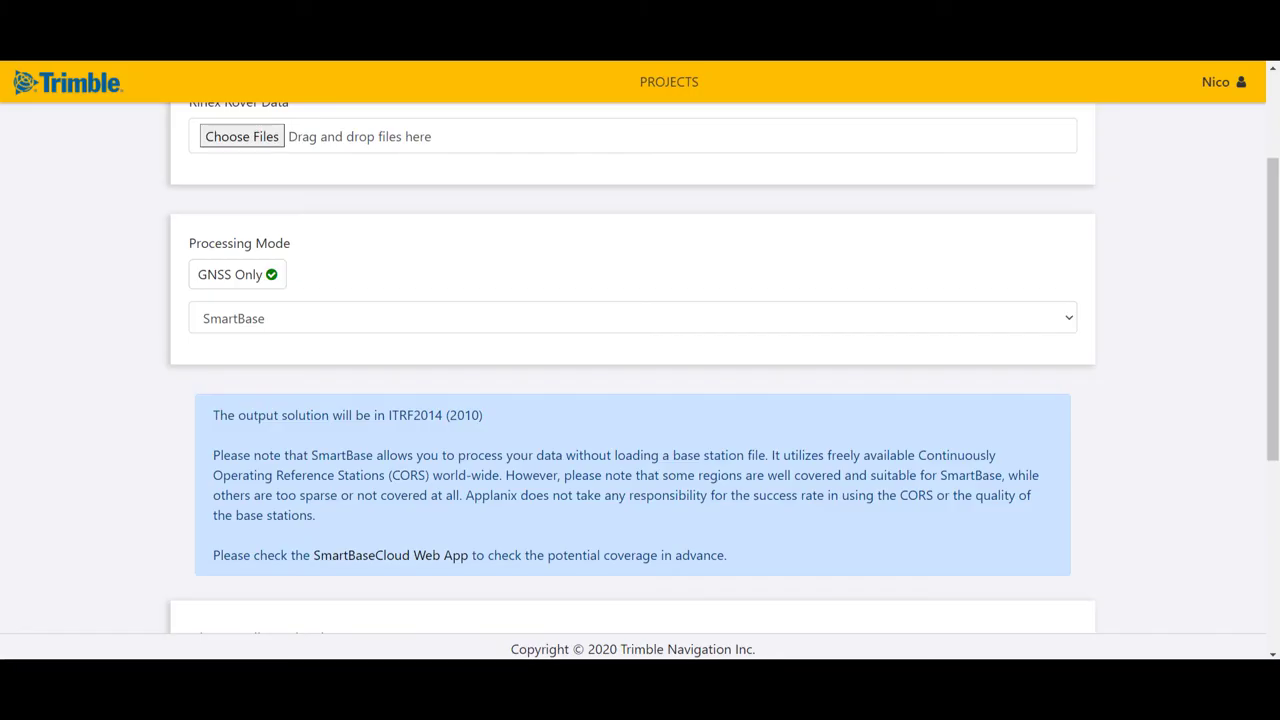
mouse_move(340, 328)
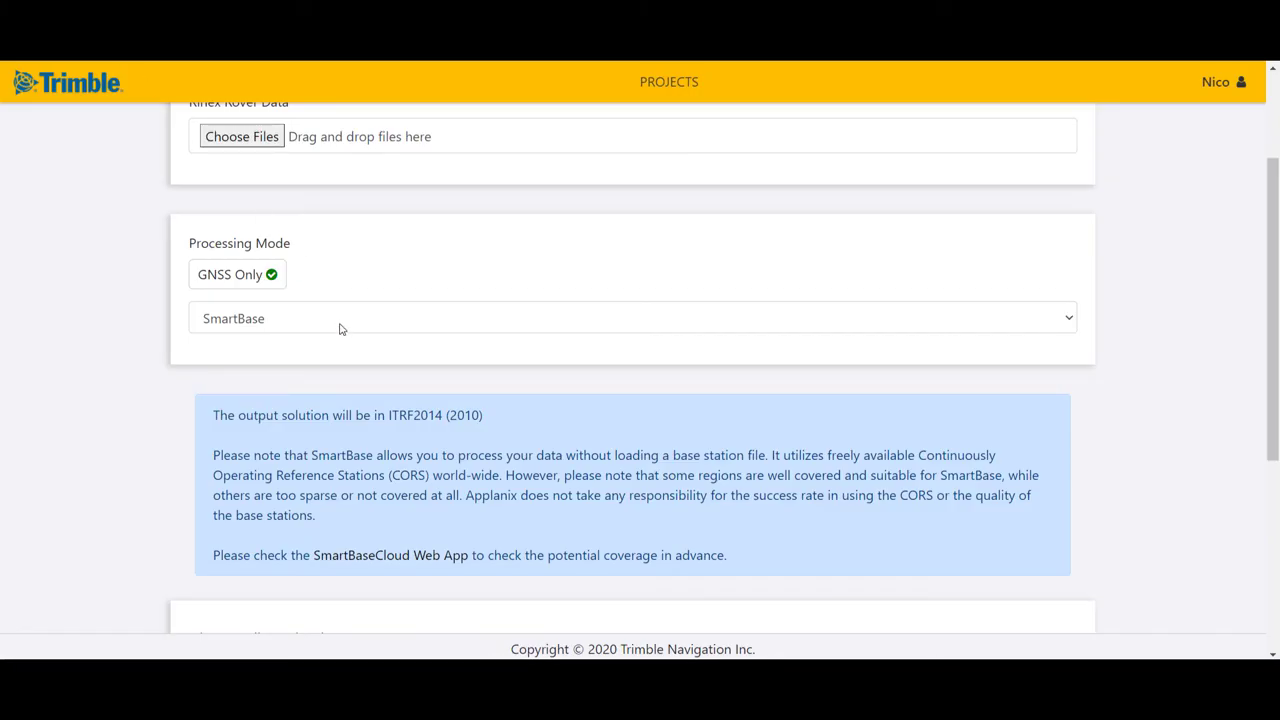
mouse_move(252, 340)
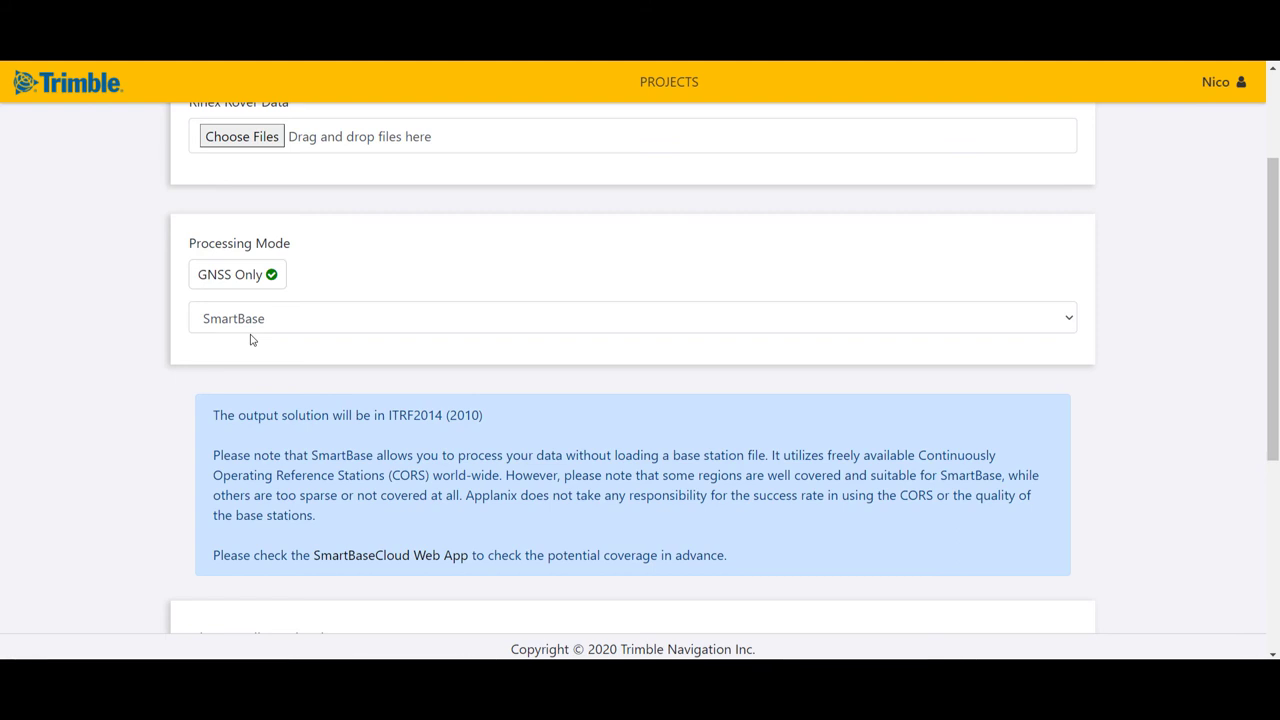
- Bring the New Project form back to its top with SmartBase mode still selected
scroll(up, 3)
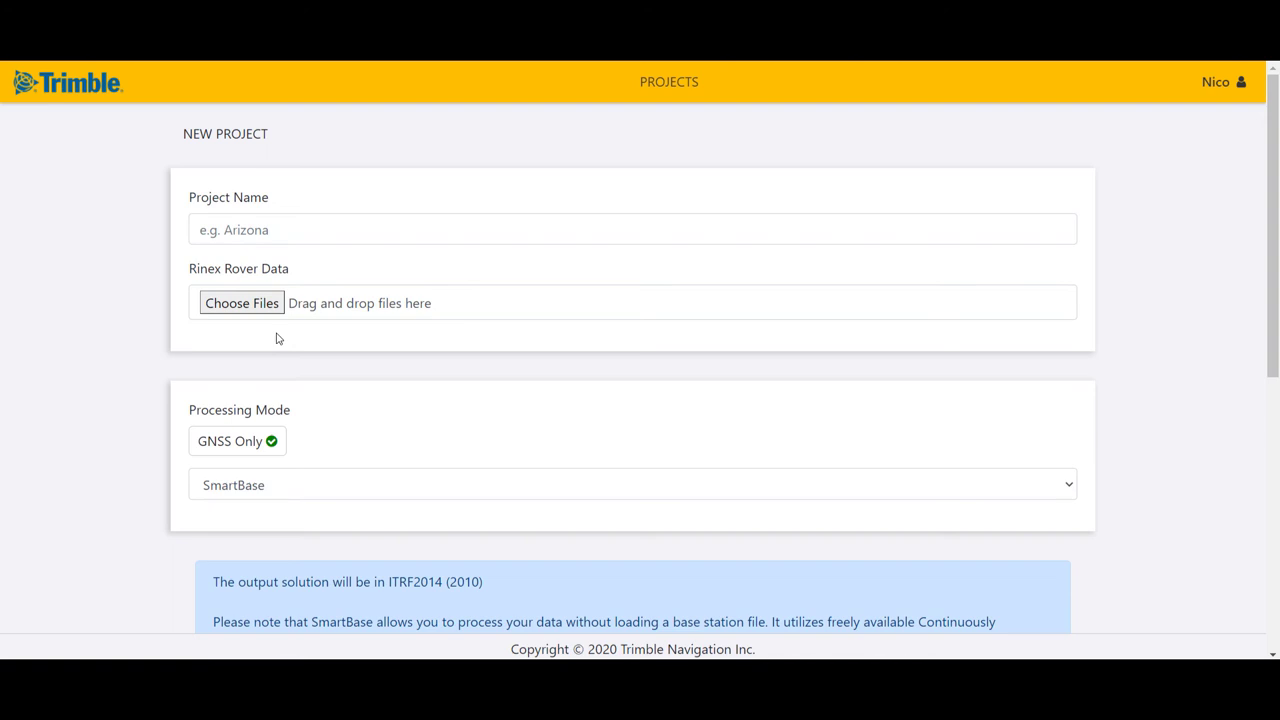
mouse_move(220, 260)
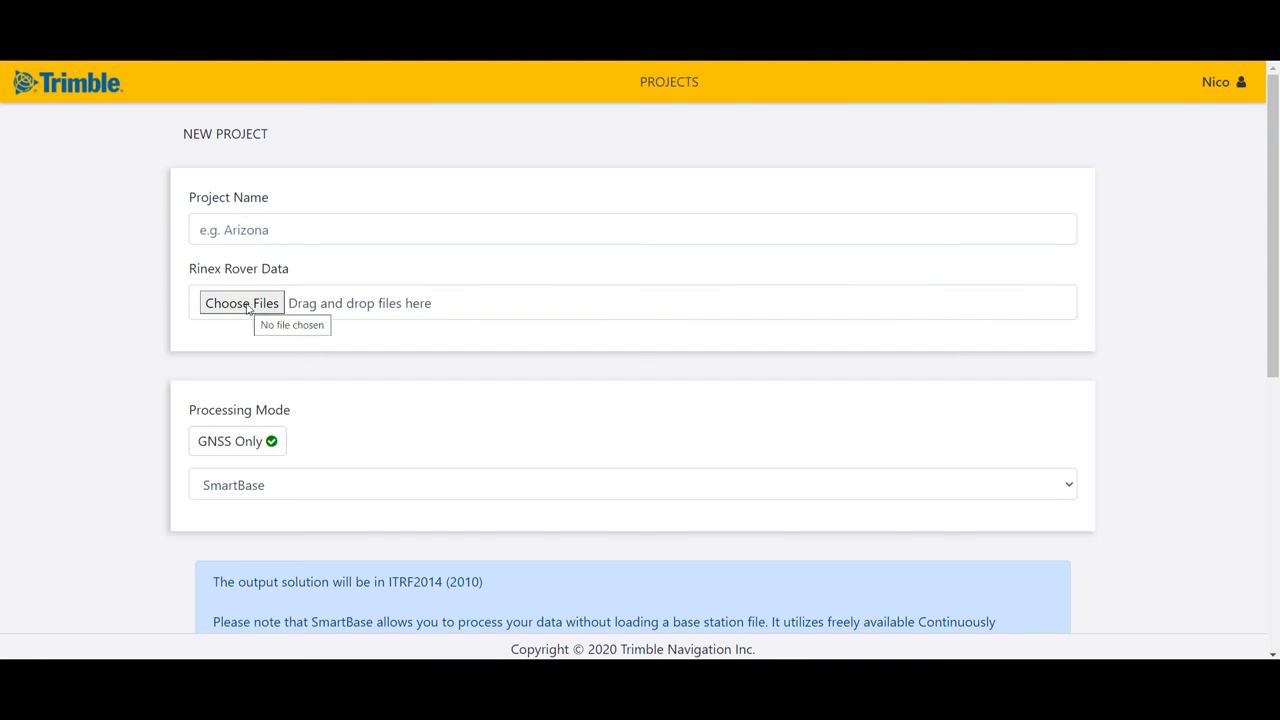
scroll(down, 3)
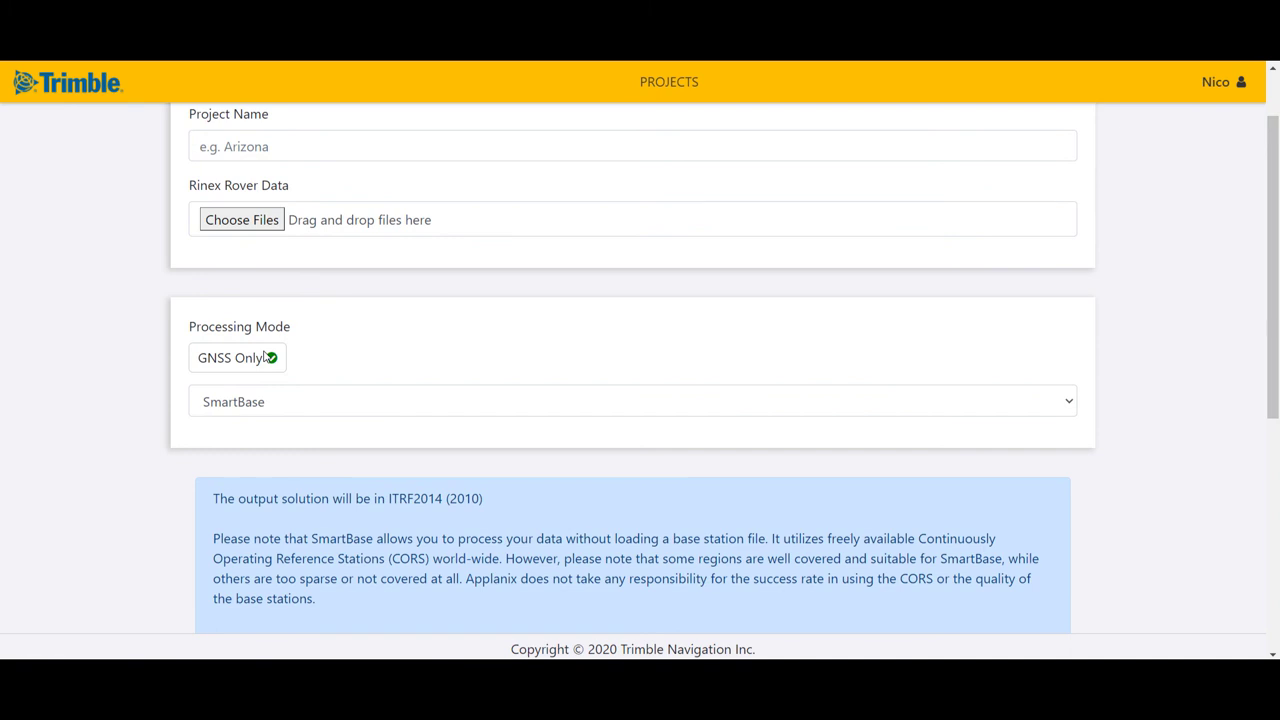
mouse_move(264, 412)
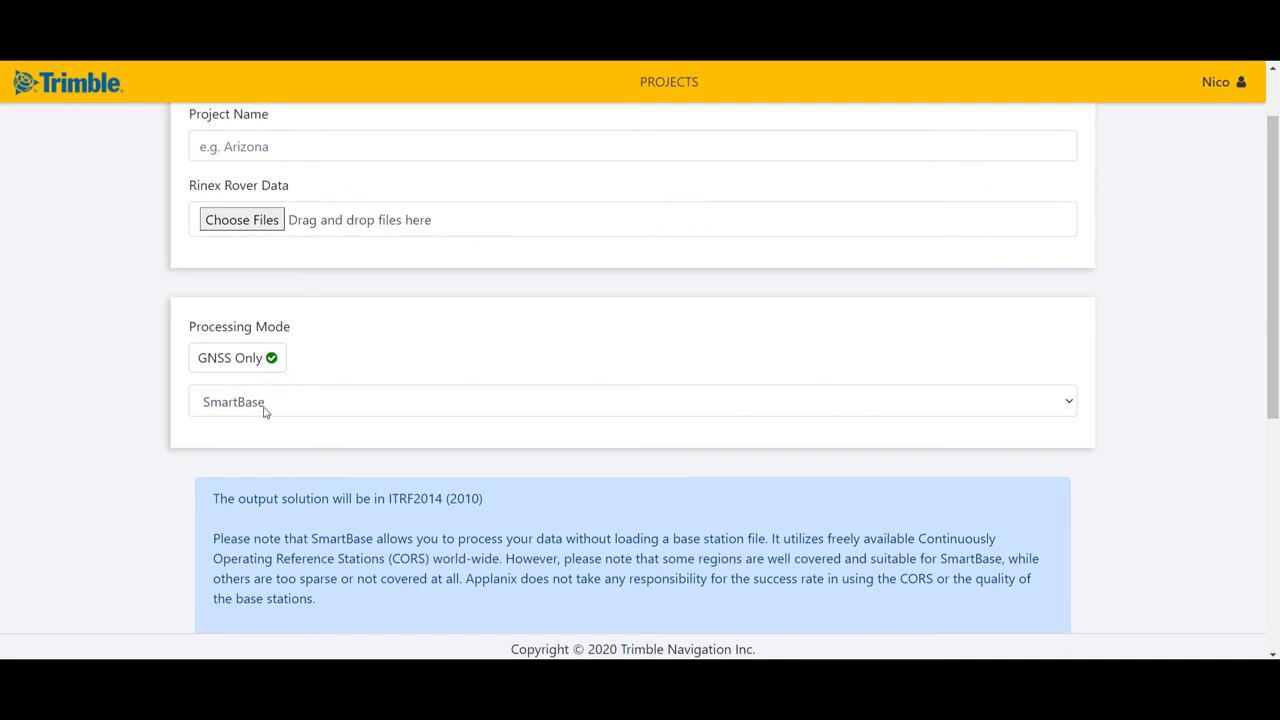
scroll(down, 3)
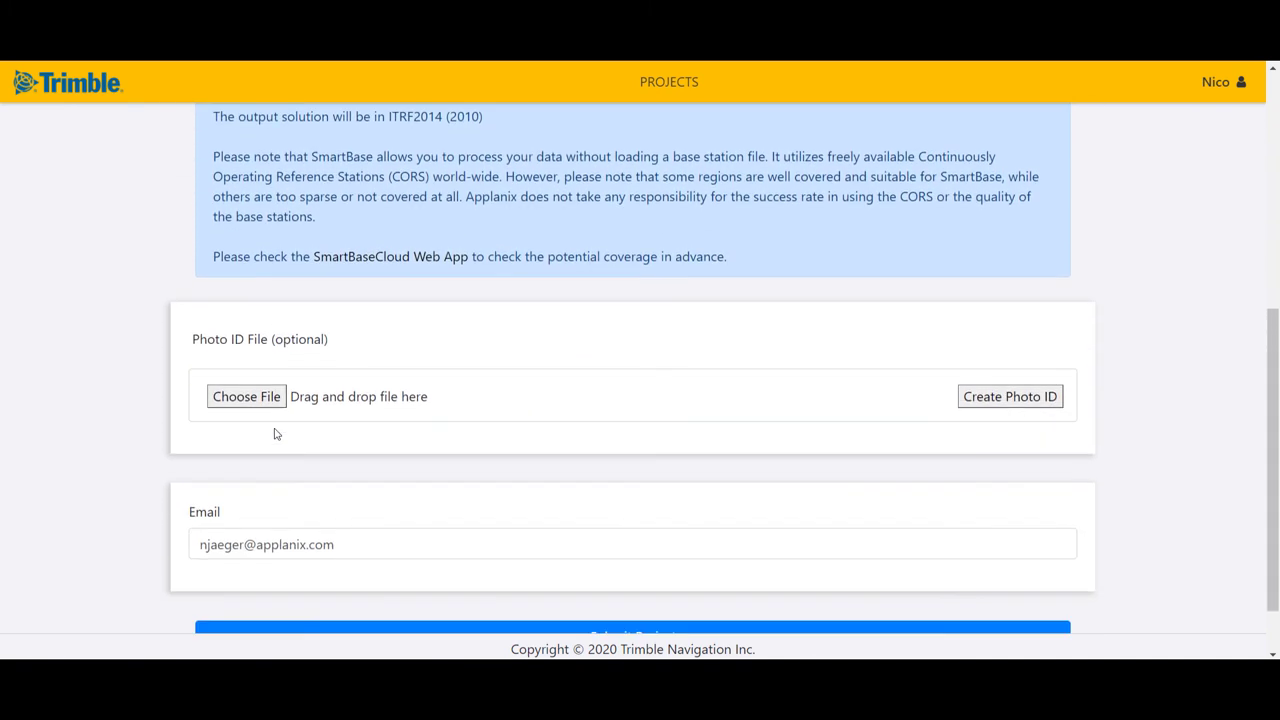
scroll(down, 3)
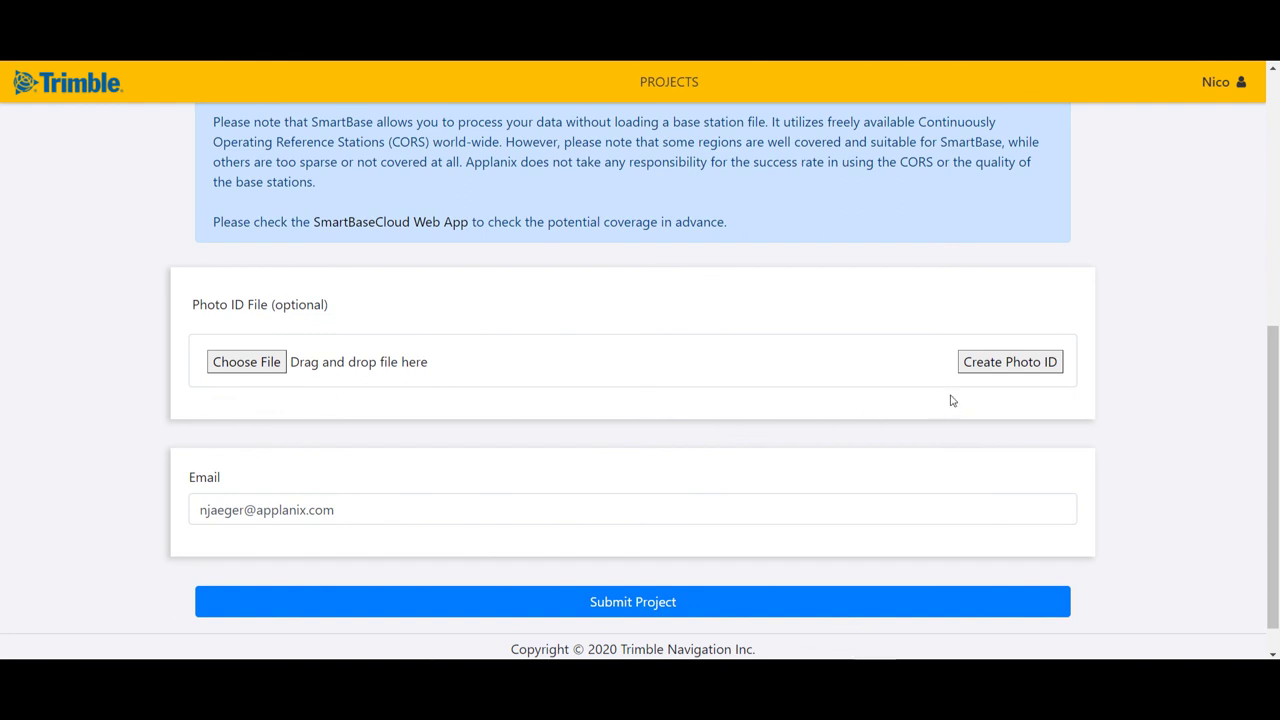
mouse_move(968, 384)
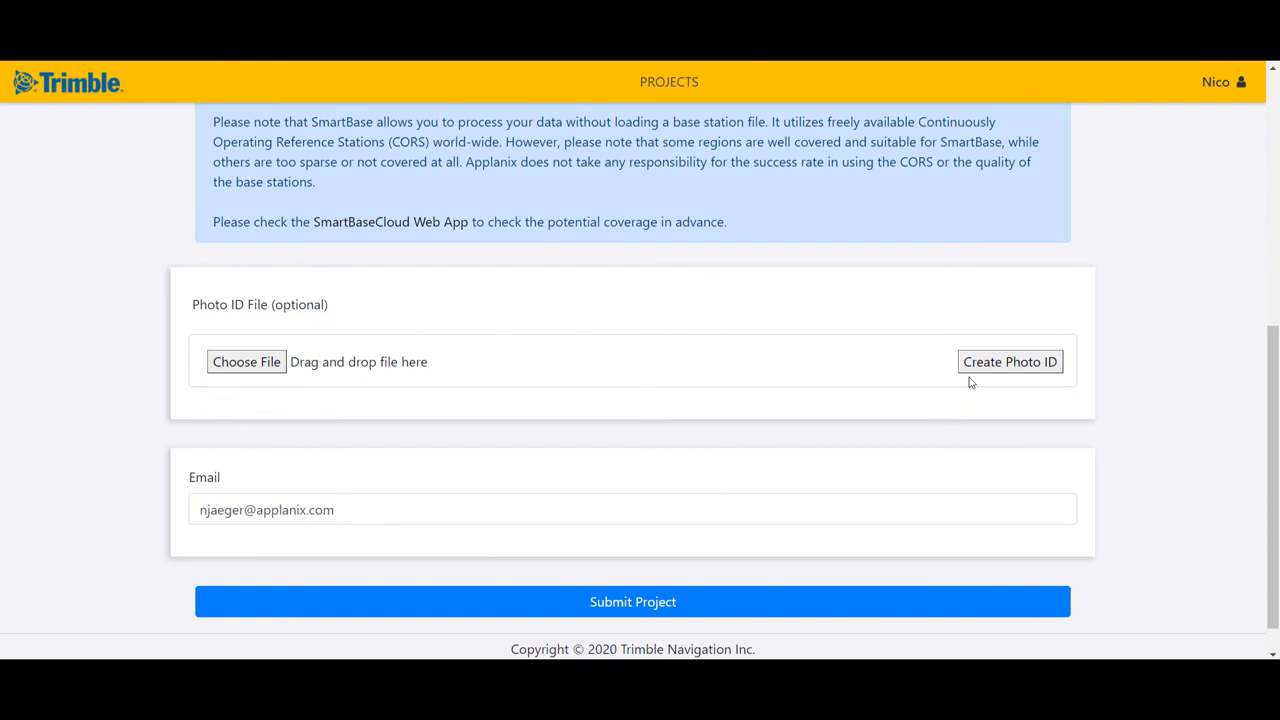
mouse_move(810, 524)
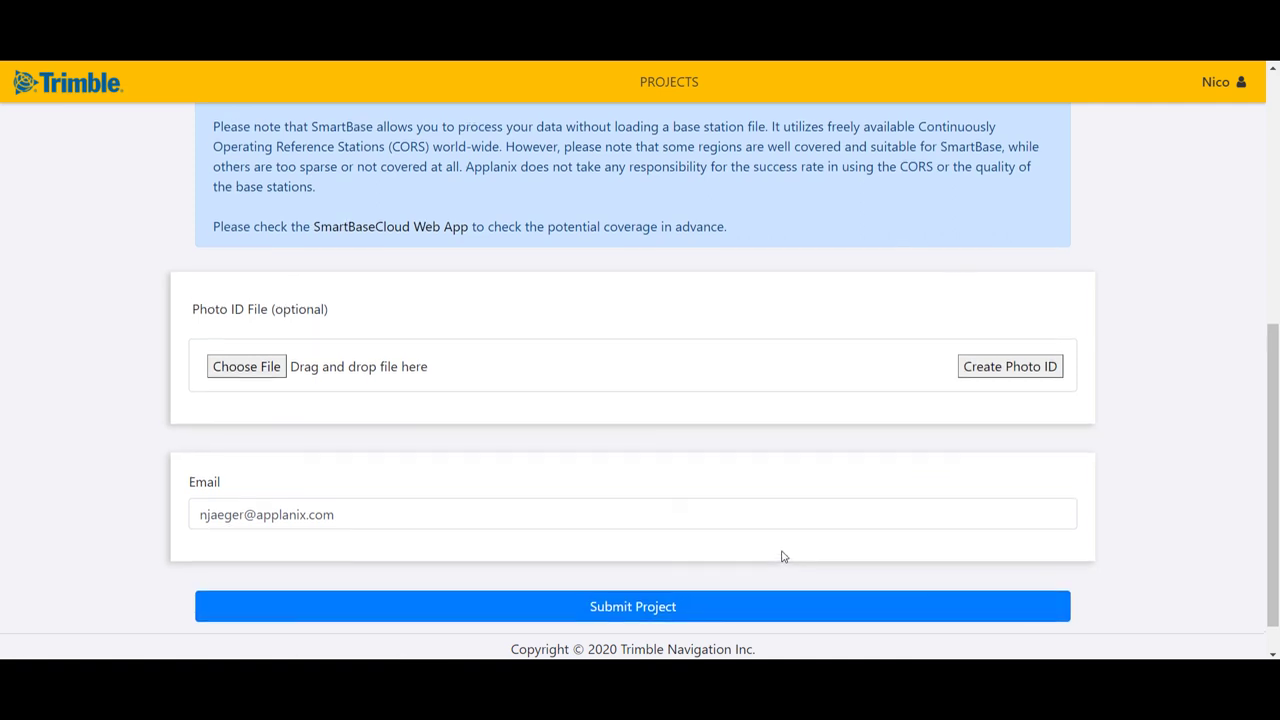
scroll(up, 3)
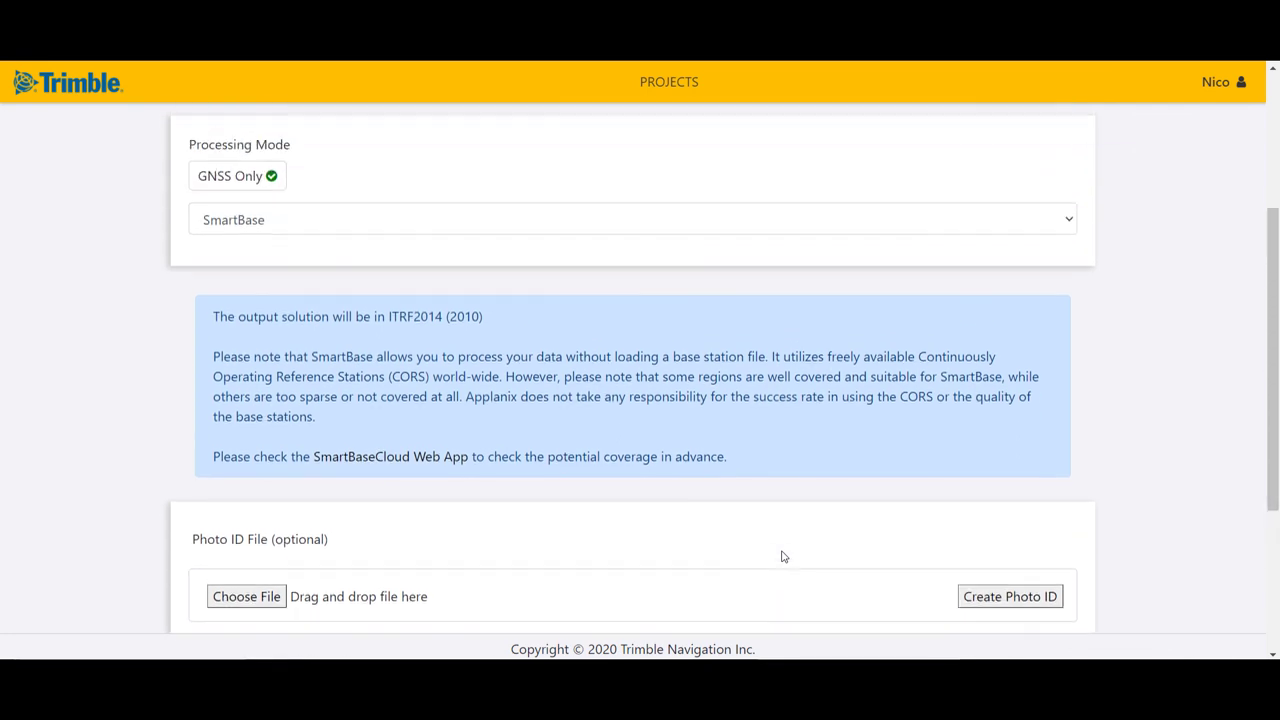
scroll(up, 3)
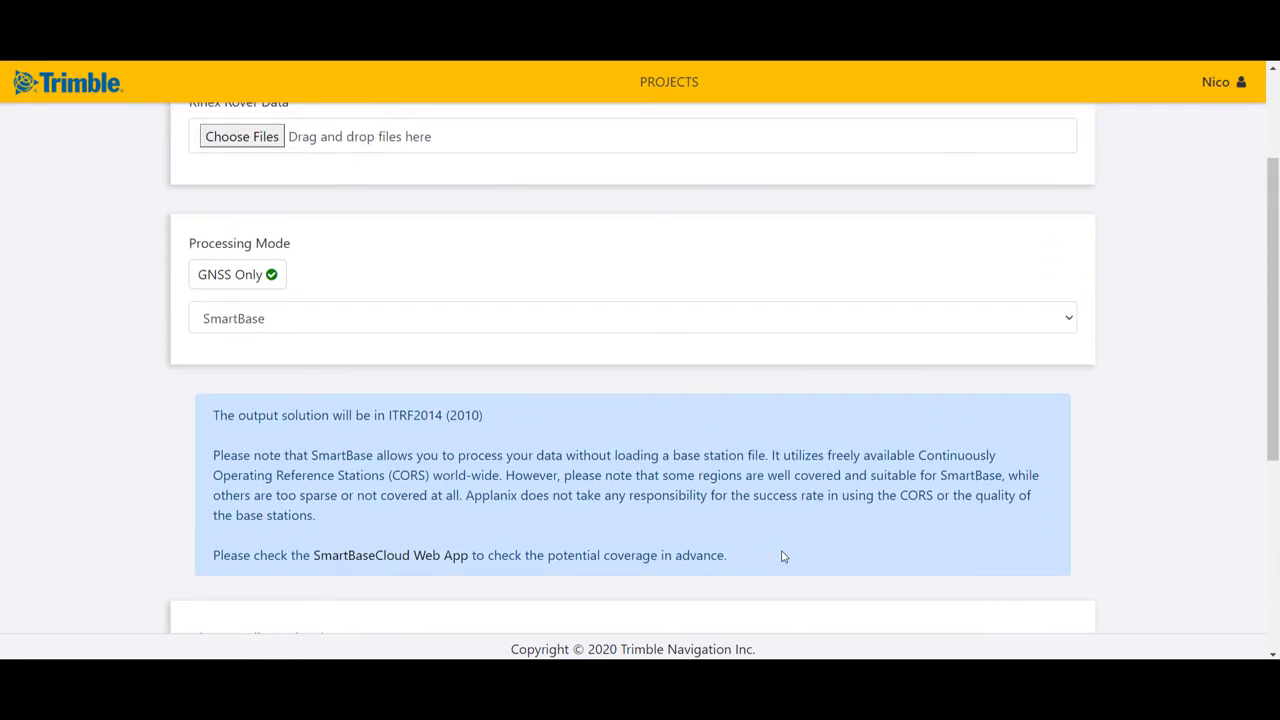